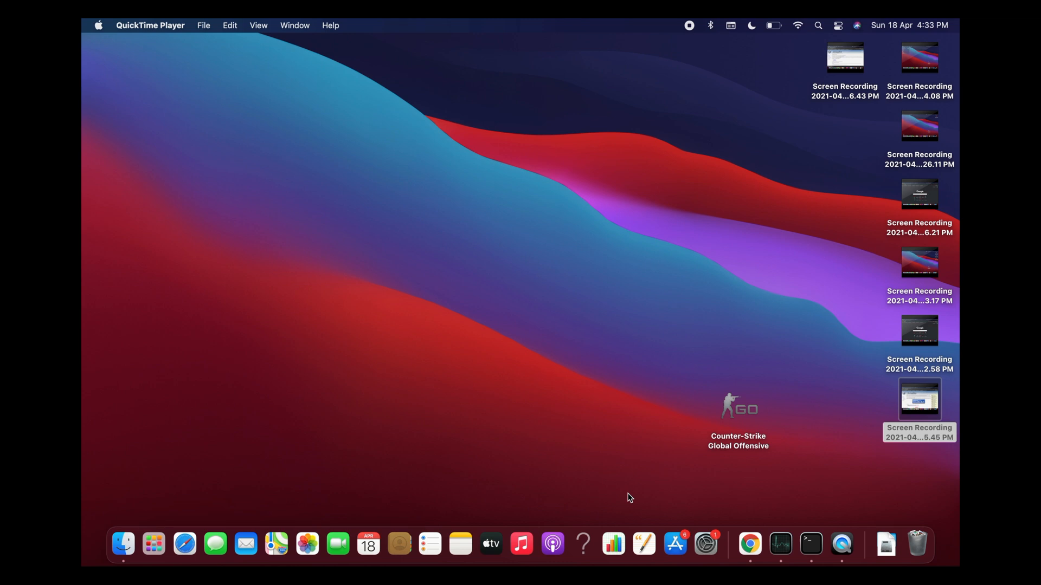
pyautogui.moveTo(749, 544)
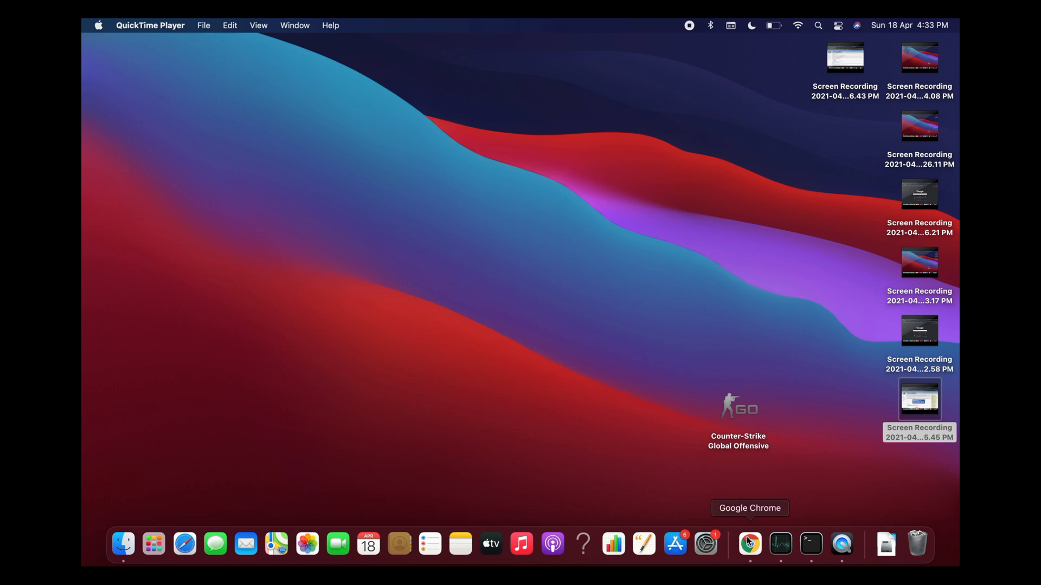
# - Search Google in Chrome for 'virtual box' and open the official Oracle VM VirtualBox site
pyautogui.click(749, 544)
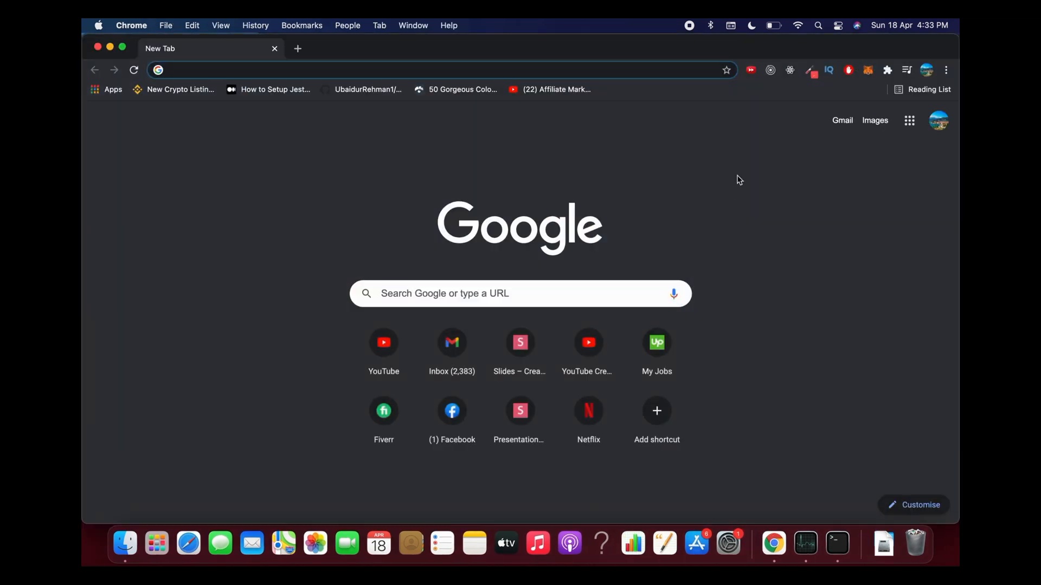
pyautogui.write('viru')
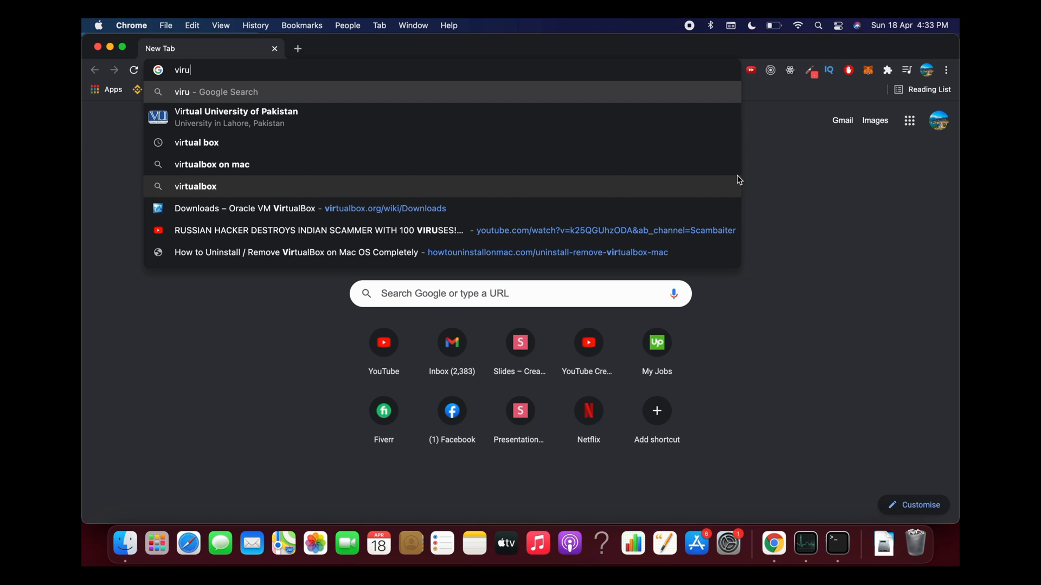
pyautogui.press('Backspace')
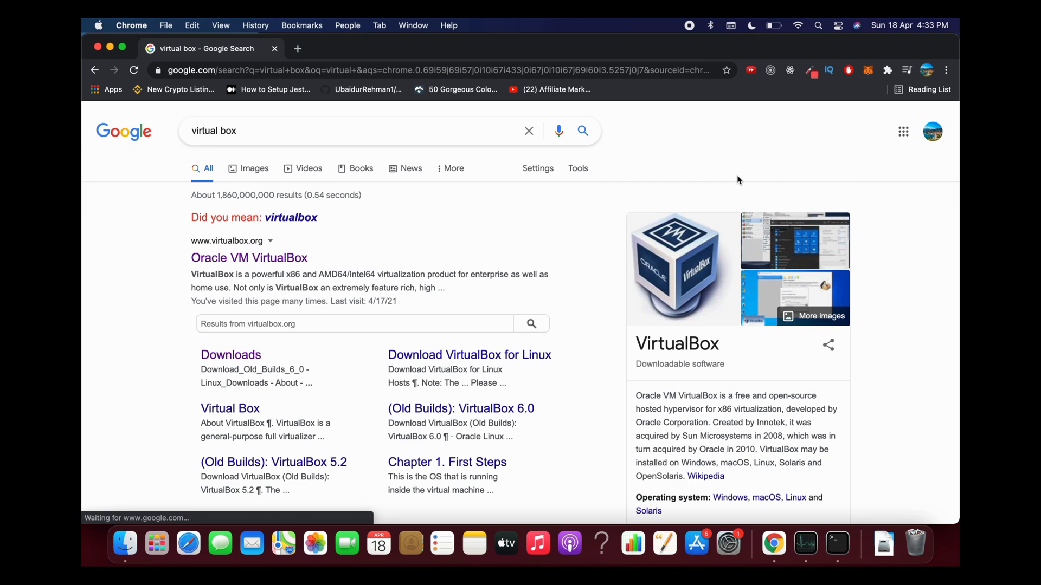
pyautogui.click(249, 257)
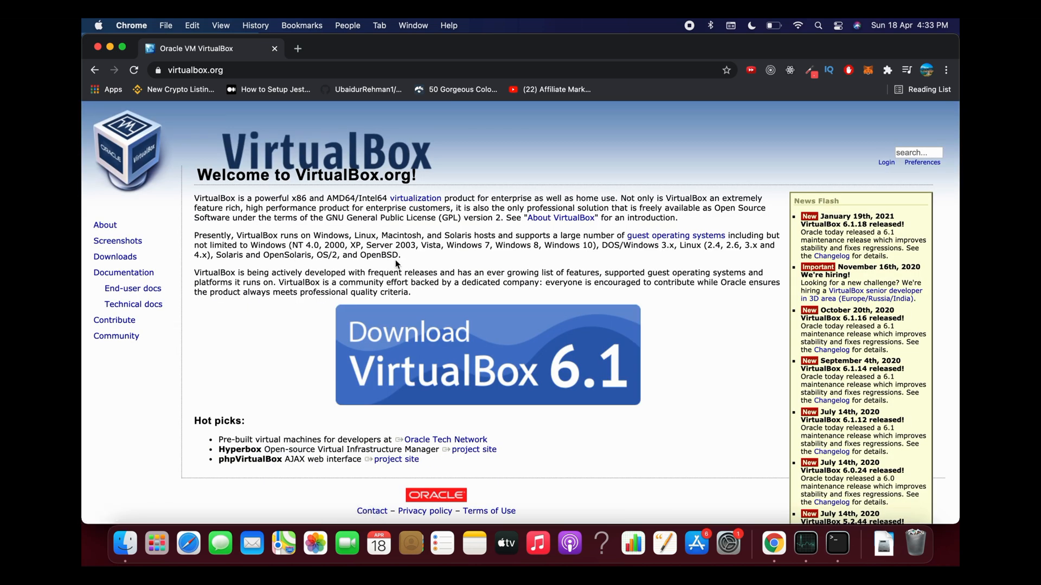
pyautogui.moveTo(438, 333)
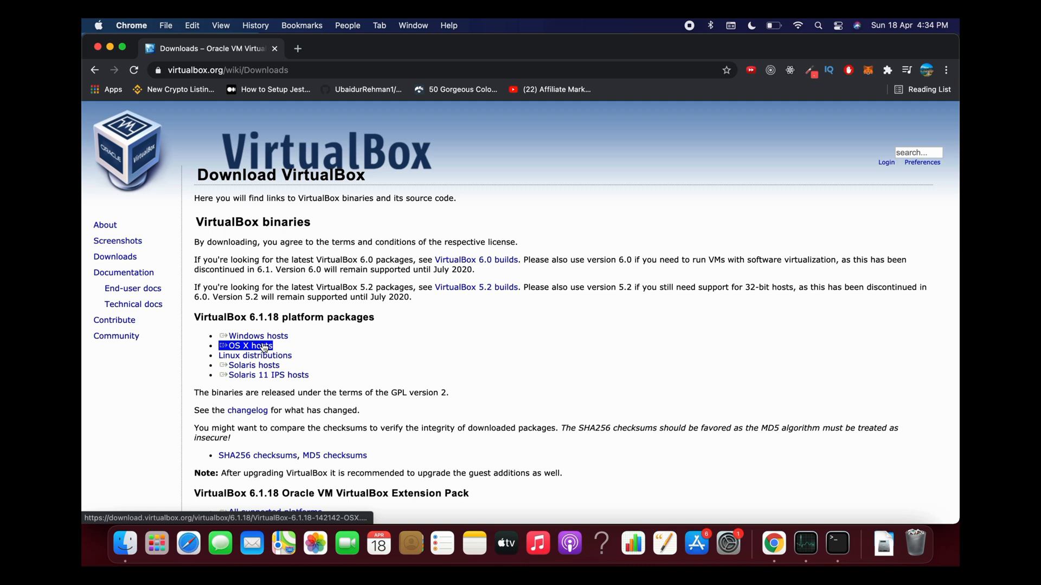
# - Download the VirtualBox 6.1.18 platform package for OS X hosts
pyautogui.click(258, 336)
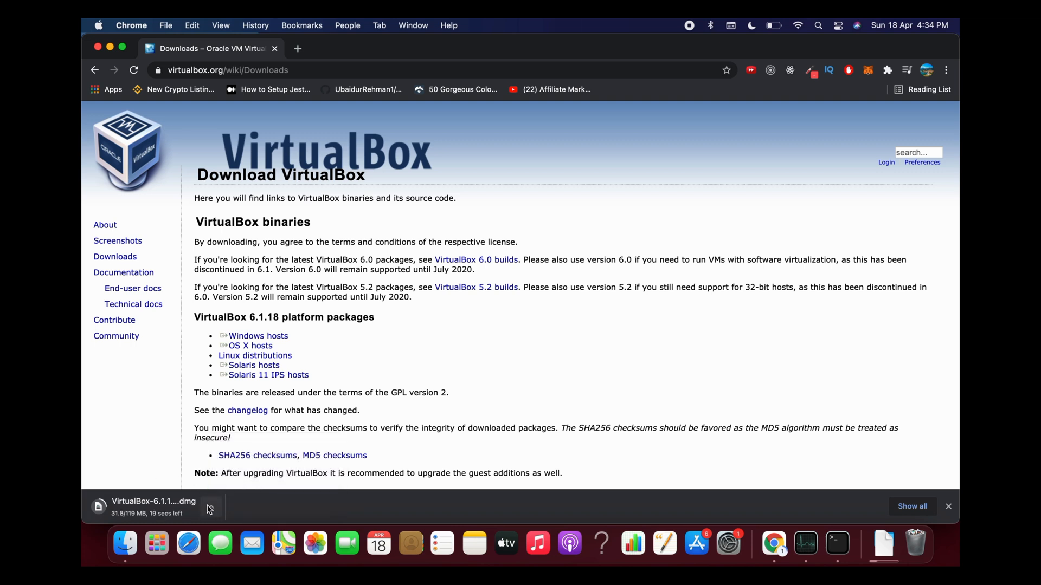
pyautogui.moveTo(124, 544)
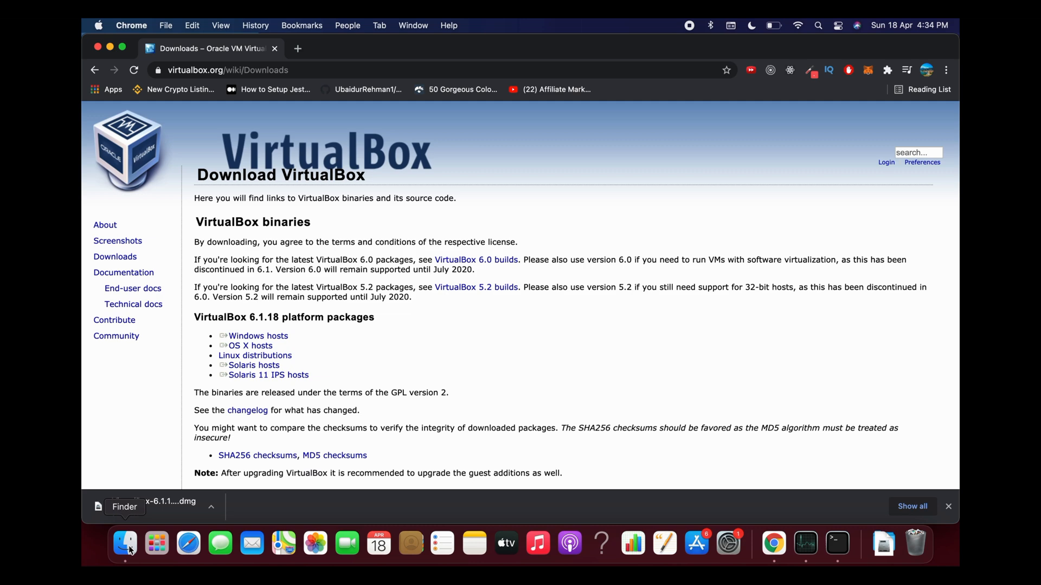
# - Open VirtualBox-6.1.18-142142-OSX.dmg from the Downloads folder in Finder
pyautogui.click(125, 544)
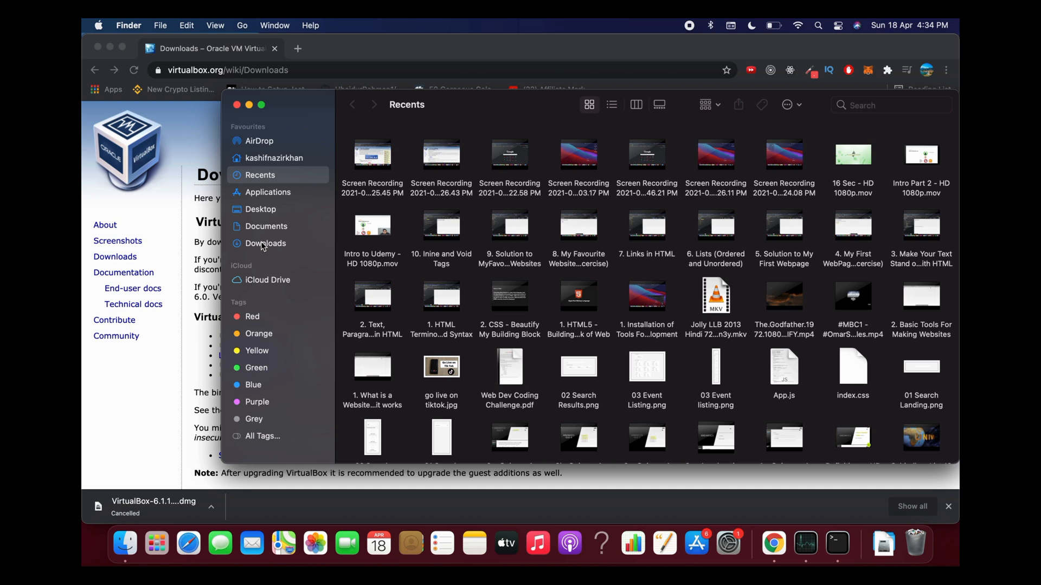
pyautogui.click(265, 242)
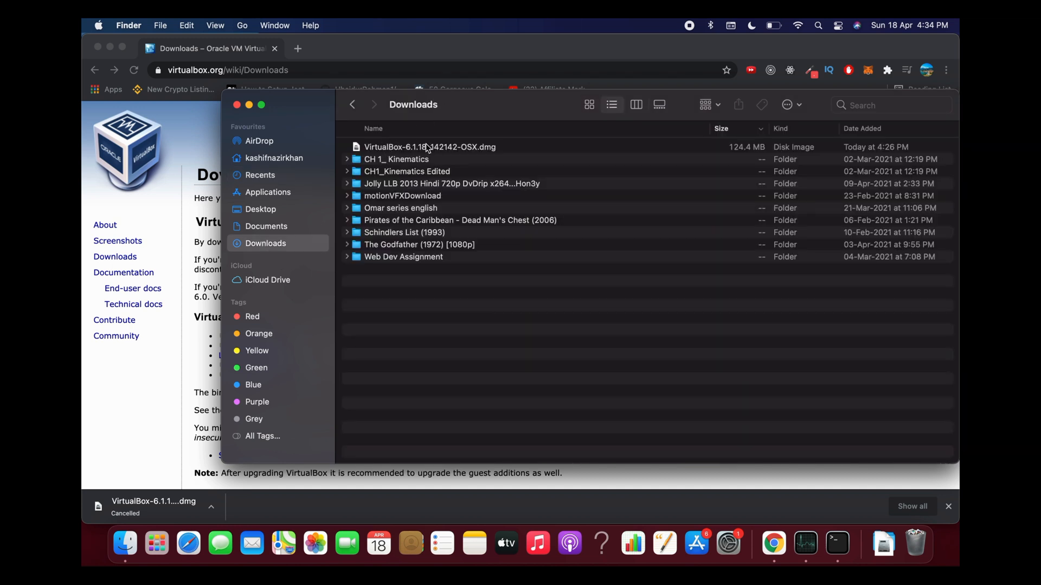
pyautogui.doubleClick(429, 147)
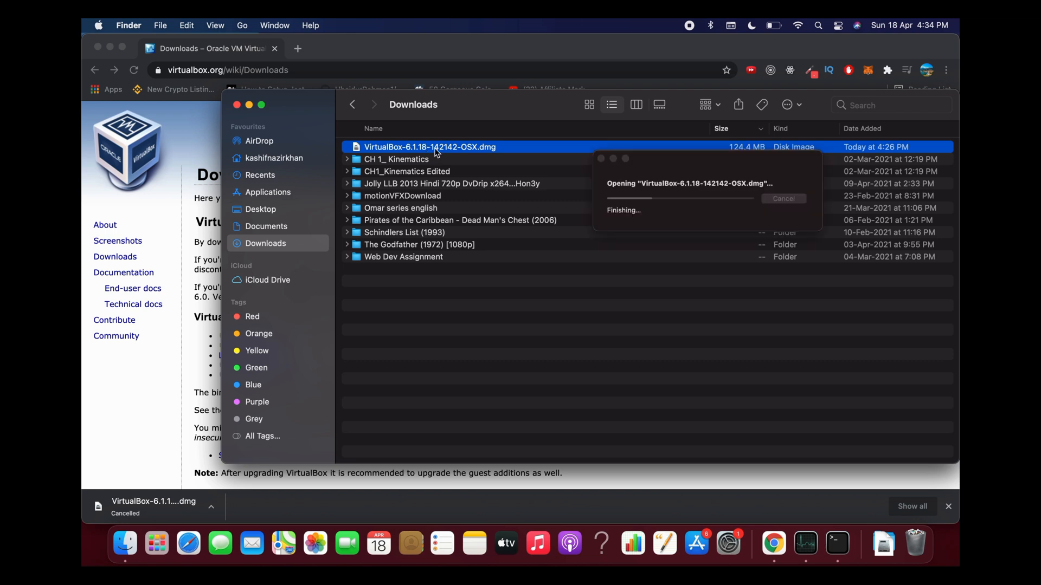
# - Run VirtualBox_Uninstall.tool from the mounted disk image and dismiss the unidentified-developer warning
pyautogui.doubleClick(428, 147)
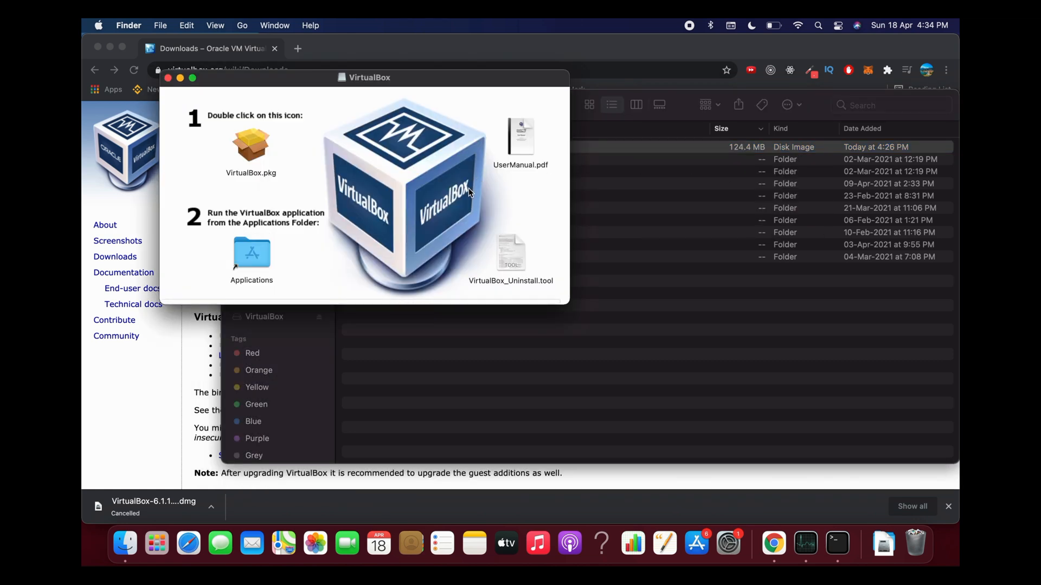
pyautogui.moveTo(490, 294)
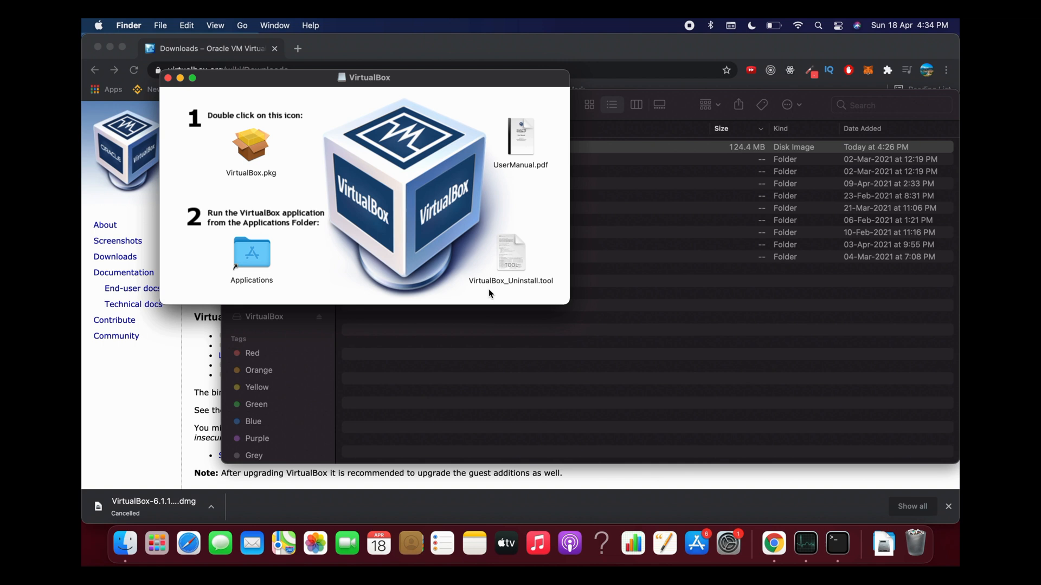
pyautogui.moveTo(542, 286)
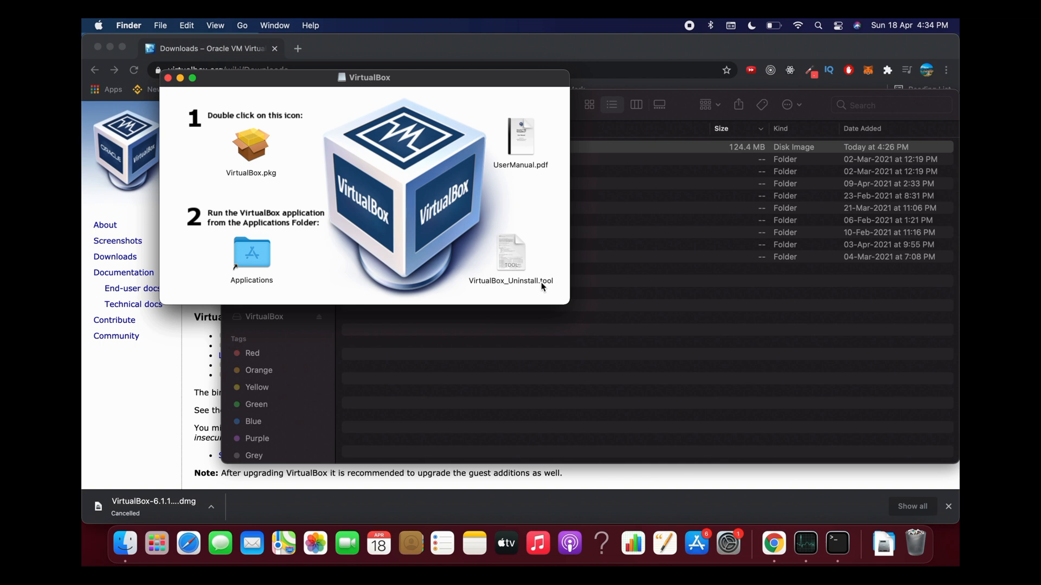
pyautogui.doubleClick(511, 252)
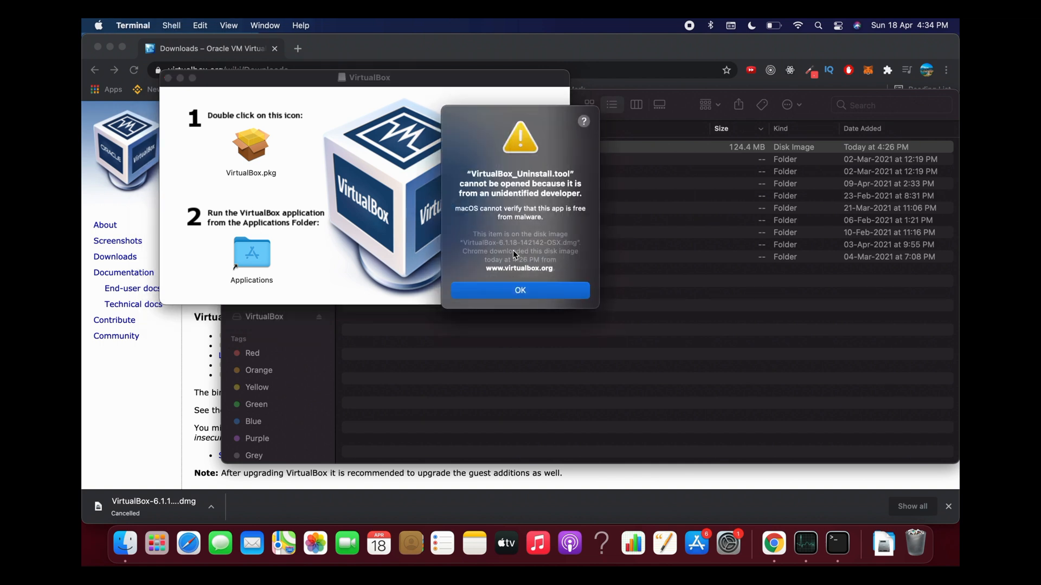
pyautogui.moveTo(478, 174)
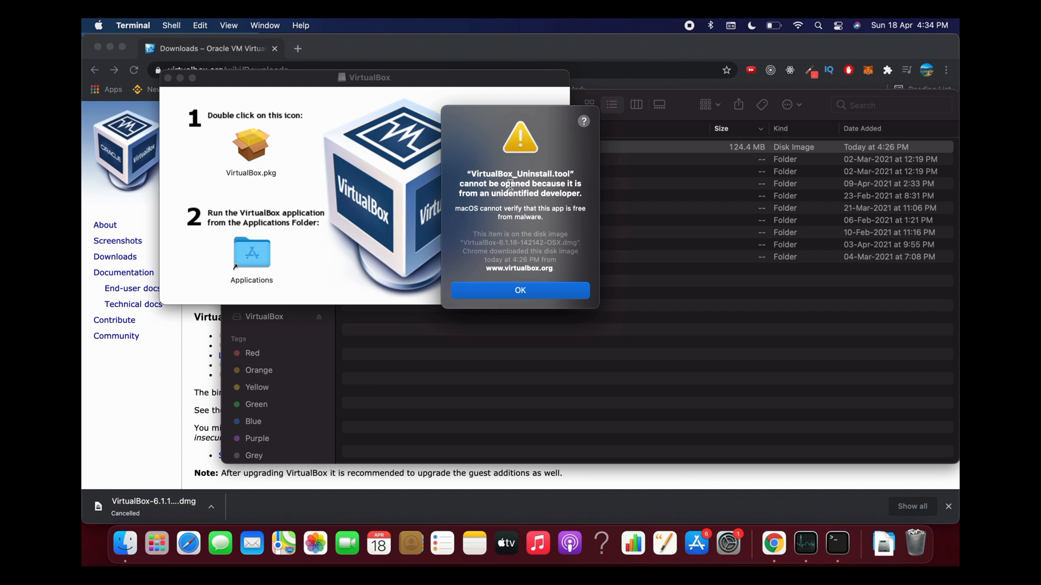
pyautogui.click(520, 290)
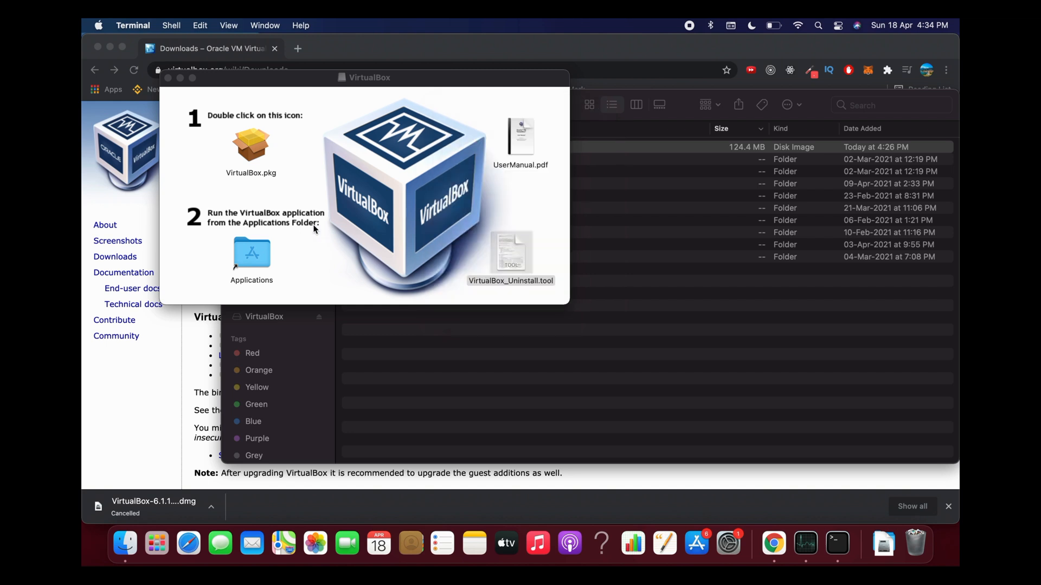
# - Allow VirtualBox_Uninstall.tool with Open Anyway in Security & Privacy settings
pyautogui.click(97, 26)
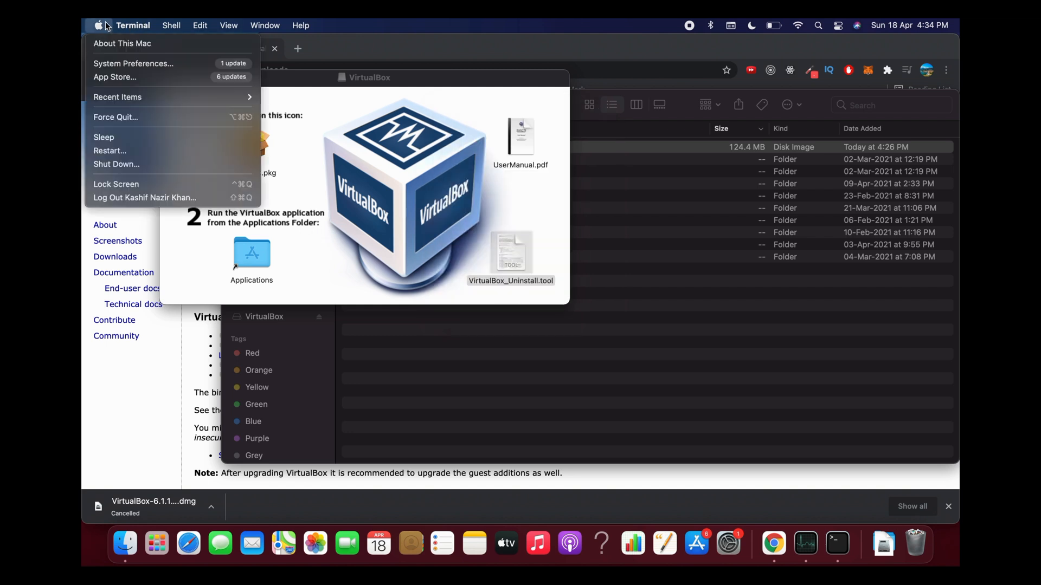
pyautogui.moveTo(133, 63)
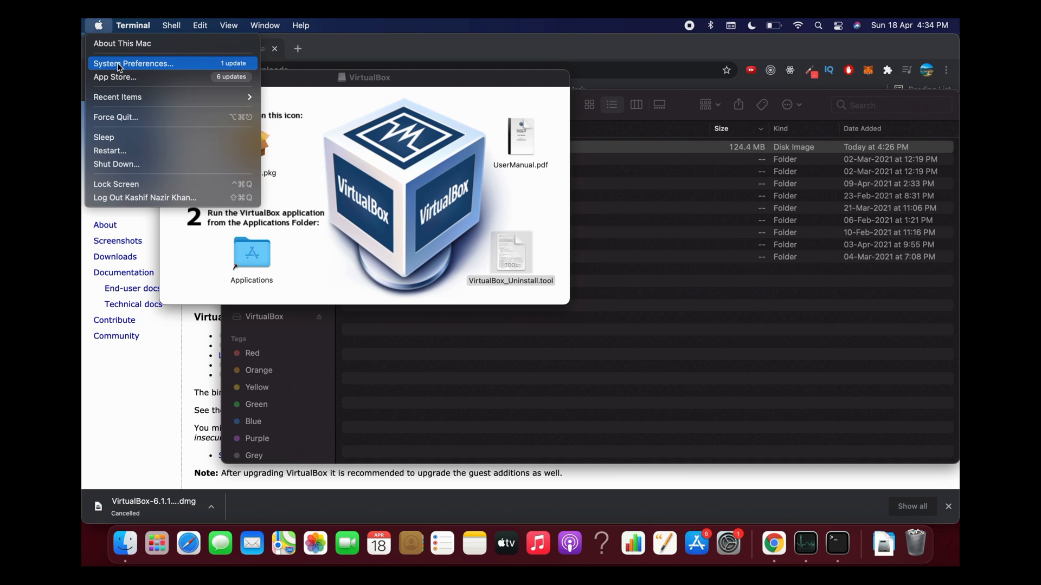
pyautogui.click(134, 63)
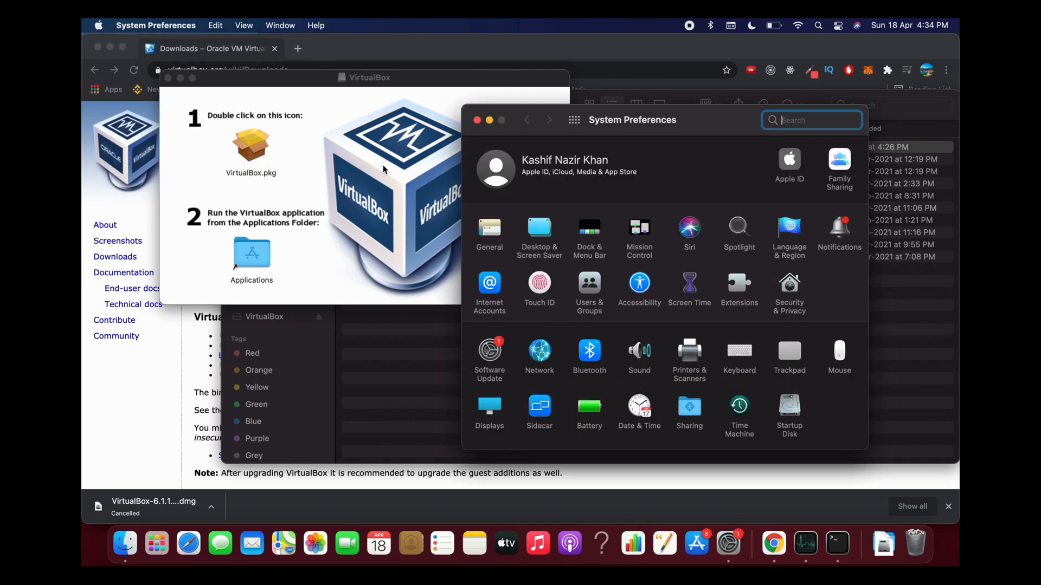
pyautogui.moveTo(794, 291)
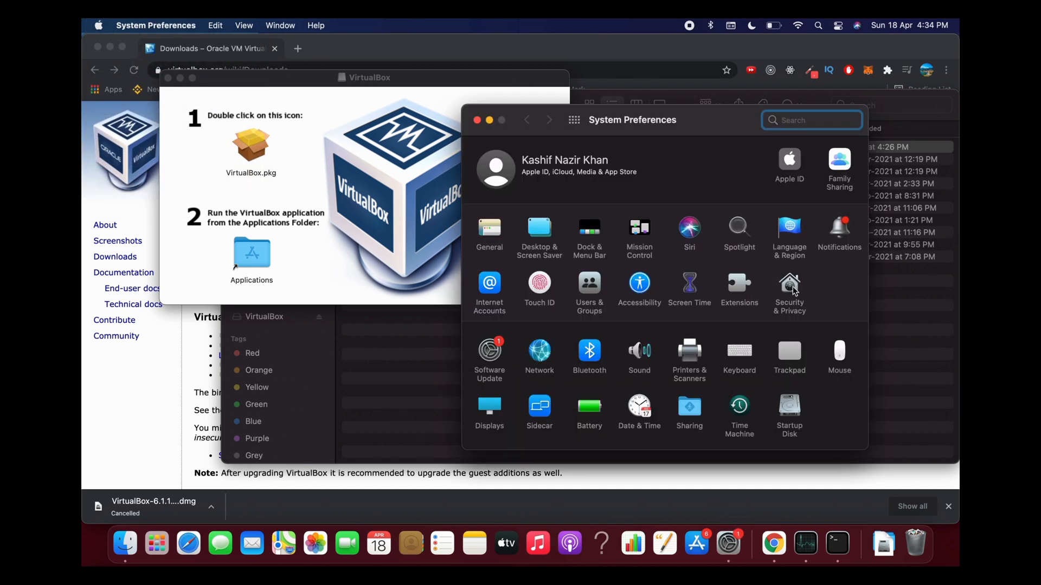
pyautogui.click(789, 290)
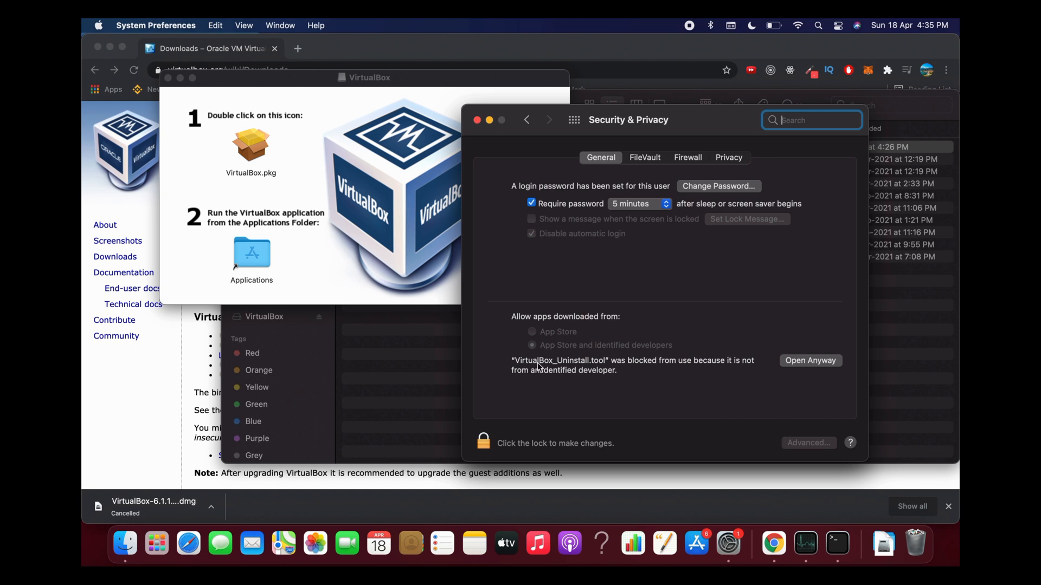
pyautogui.moveTo(742, 373)
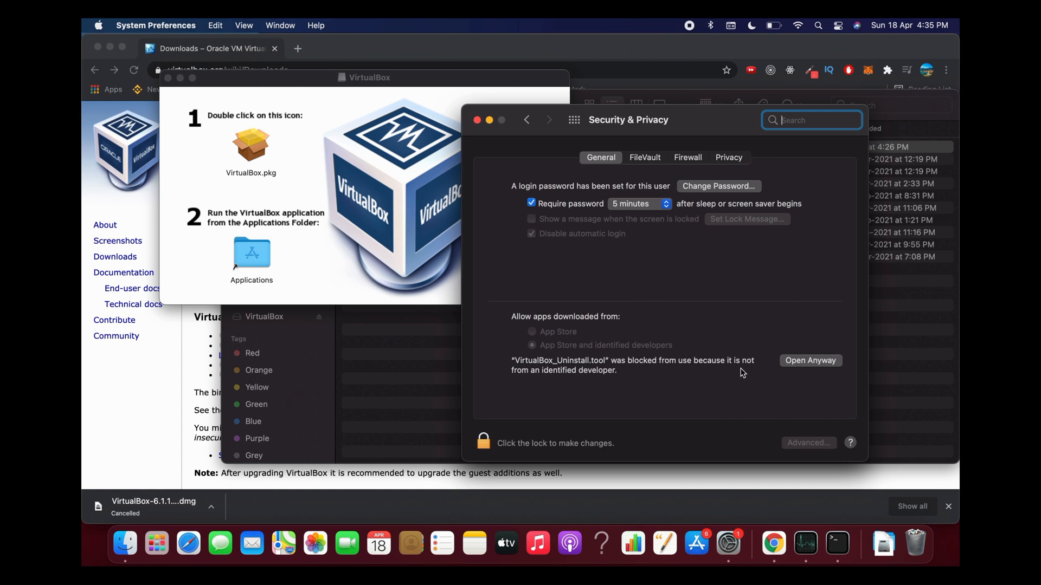
pyautogui.click(809, 360)
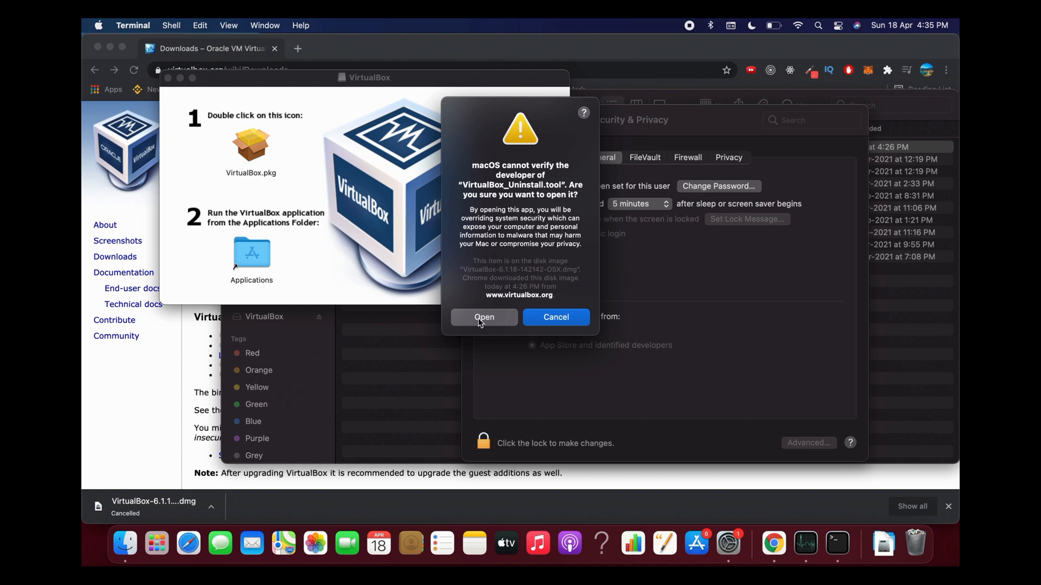
# - Open the uninstall tool in Terminal, answering 'yes' to remove VirtualBox and 'y' for FUSE
pyautogui.click(484, 317)
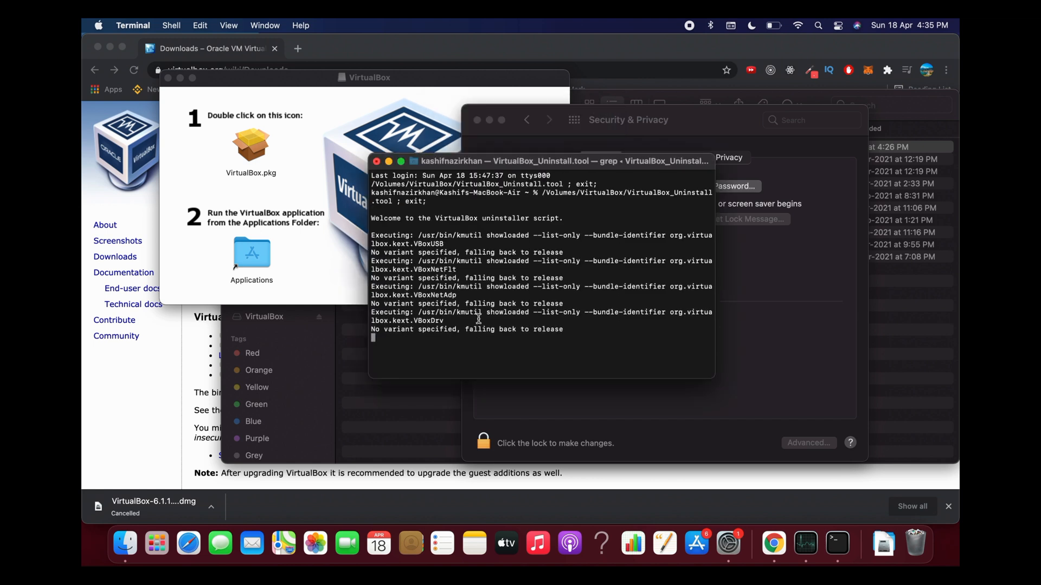
pyautogui.press('Return')
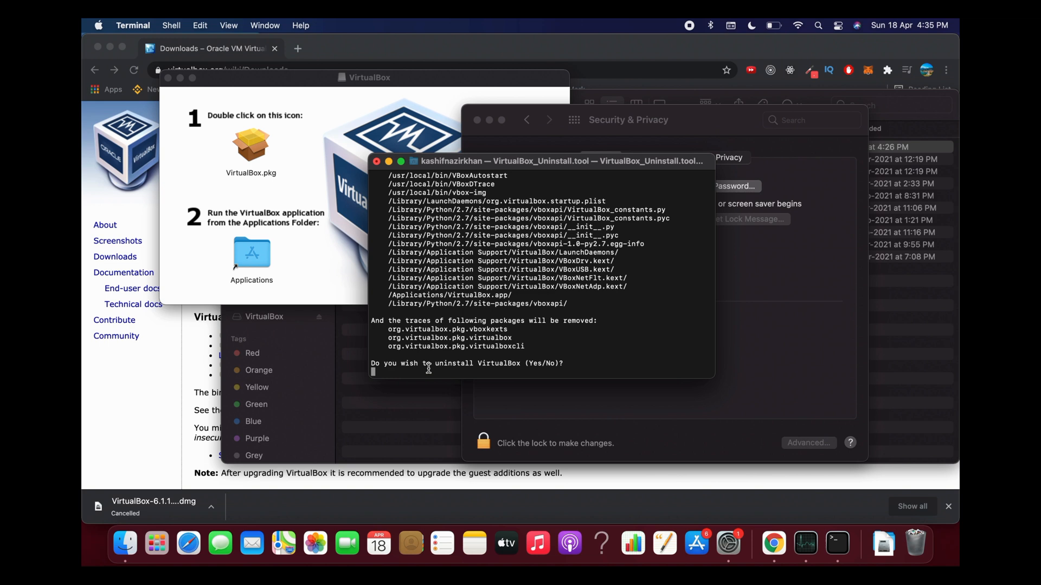
pyautogui.moveTo(461, 366)
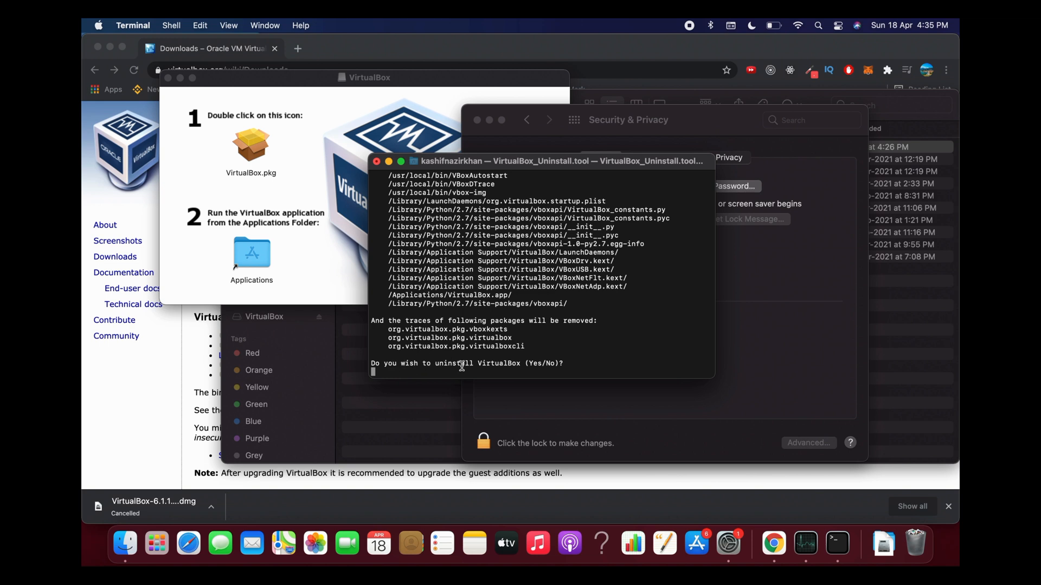
pyautogui.write('yes')
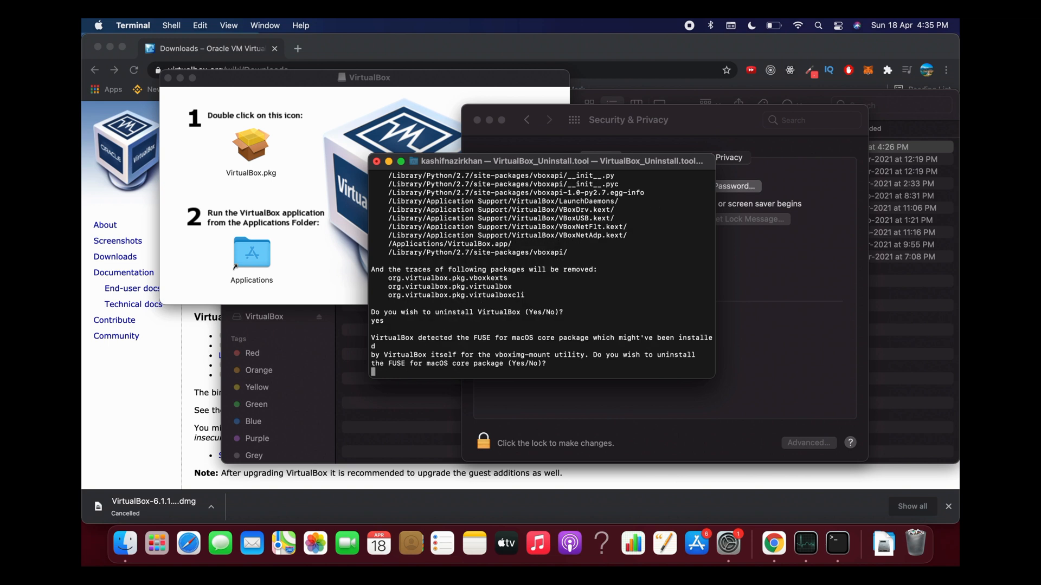
pyautogui.write('y')
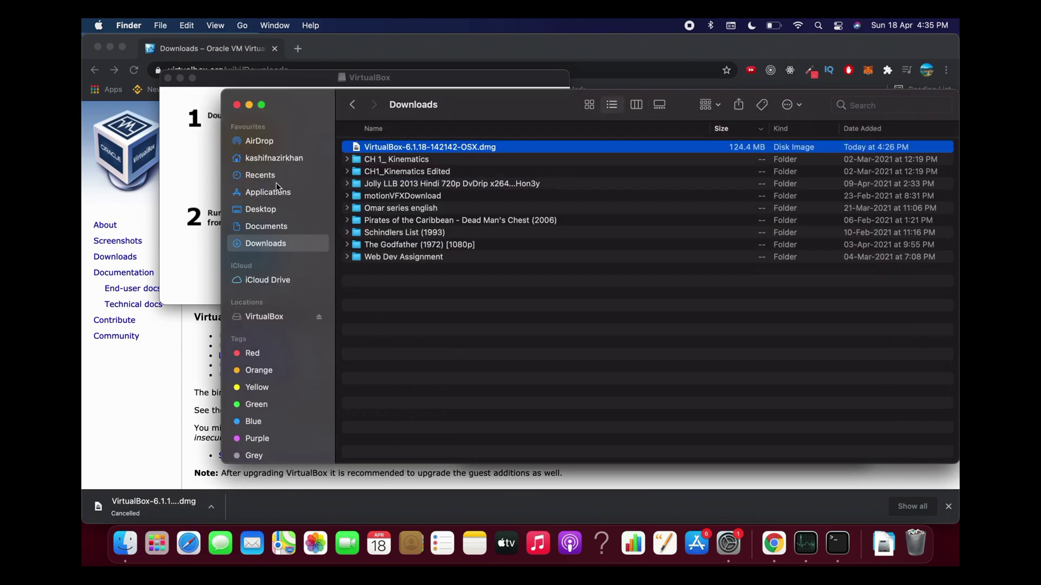
# - Open Applications in the Finder sidebar to confirm VirtualBox is gone
pyautogui.click(266, 192)
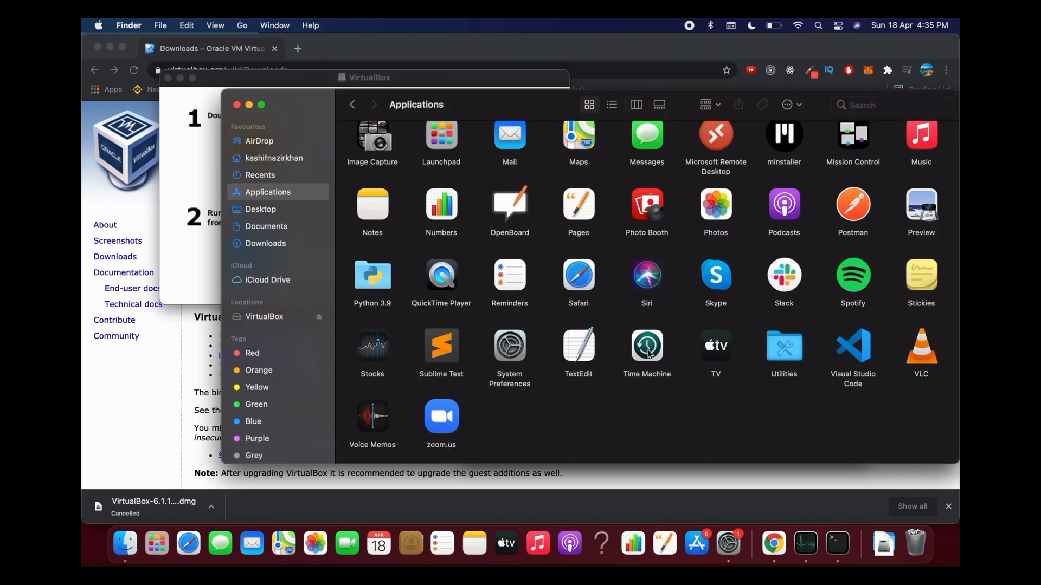
pyautogui.moveTo(745, 397)
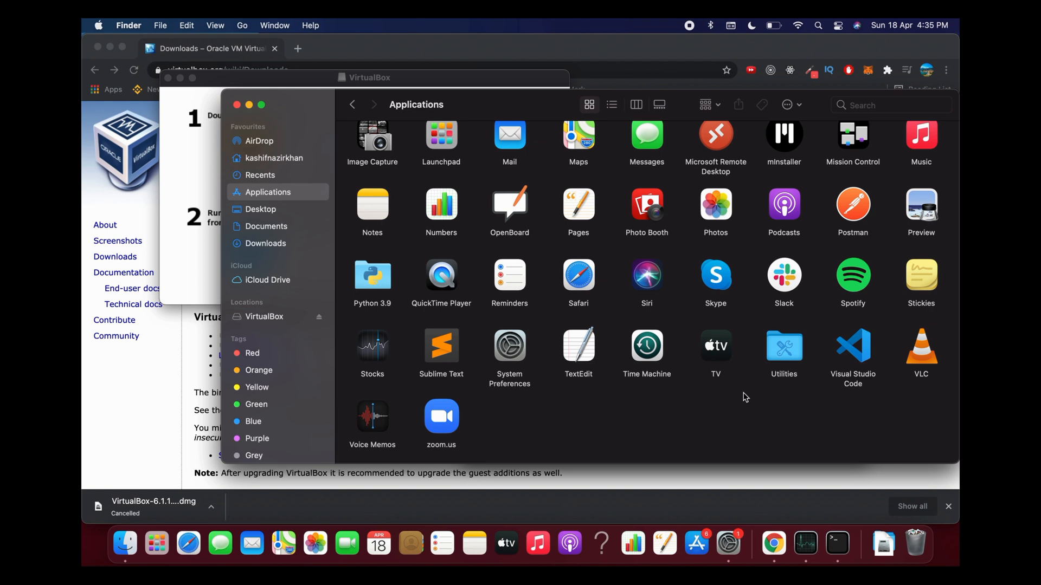
pyautogui.moveTo(670, 263)
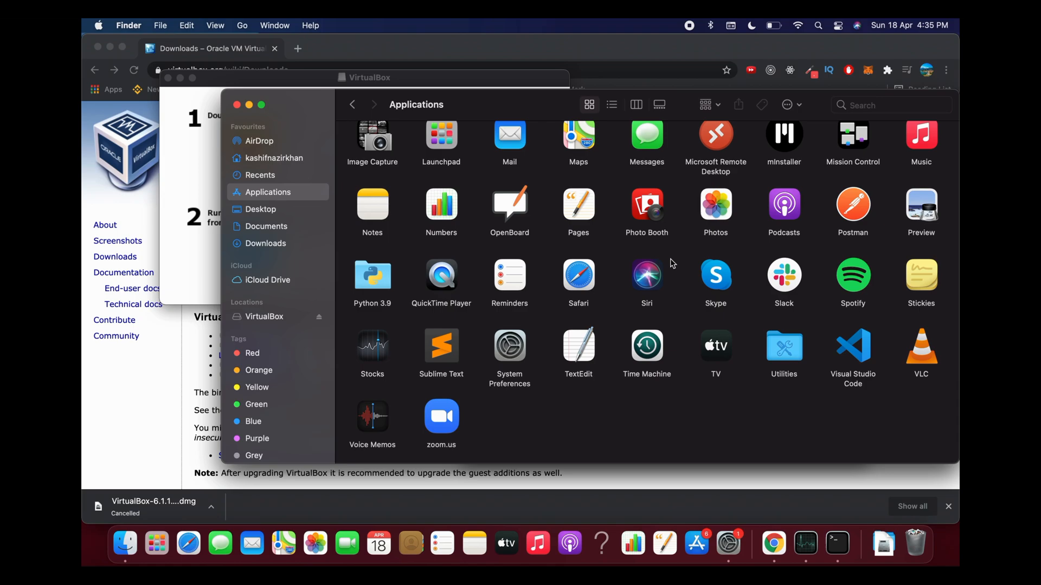